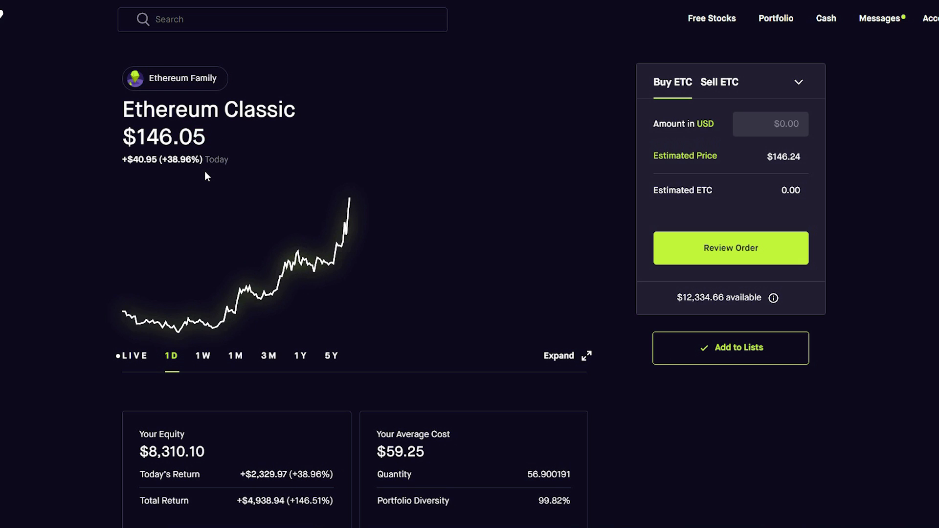
Switch the Ethereum Classic chart between the 1W and 1D ranges to review the past week's price
{"action": "left_click", "coordinate": [203, 356]}
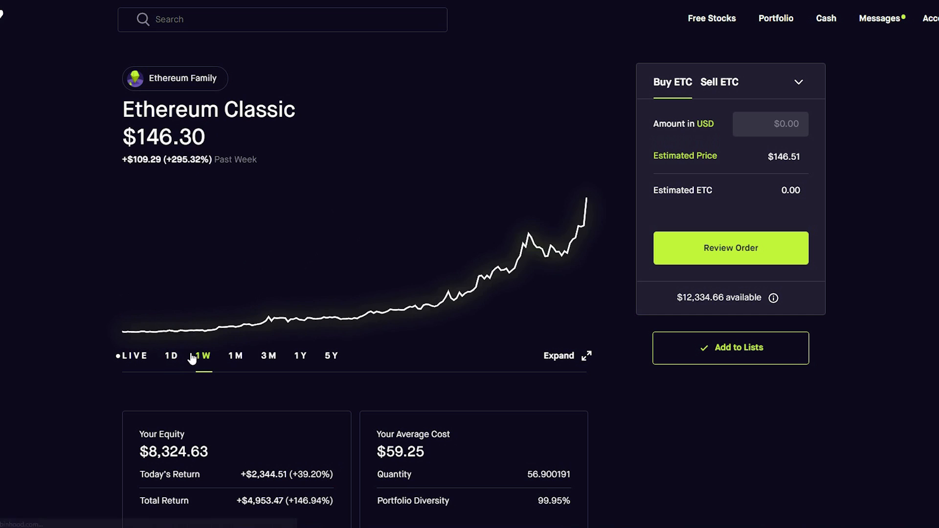
{"action": "left_click", "coordinate": [171, 355]}
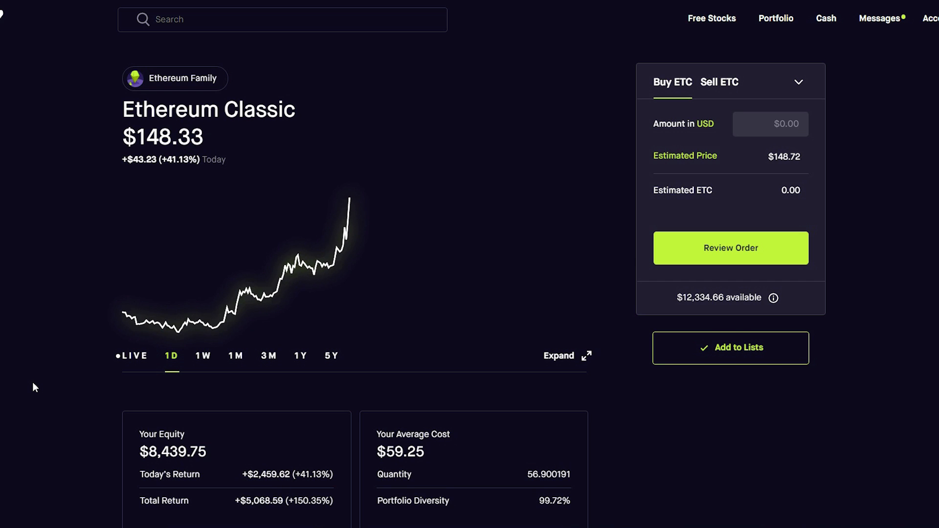
{"action": "left_click", "coordinate": [203, 355]}
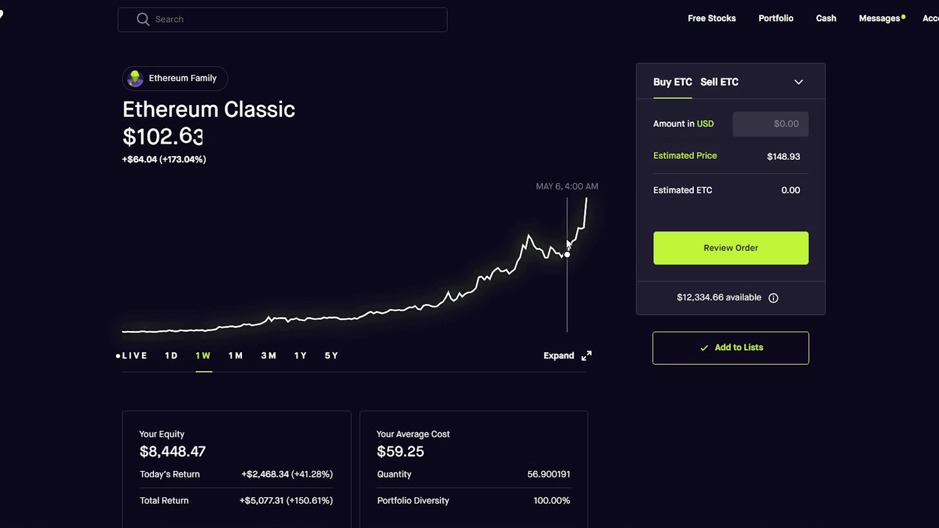
{"action": "left_click", "coordinate": [171, 355]}
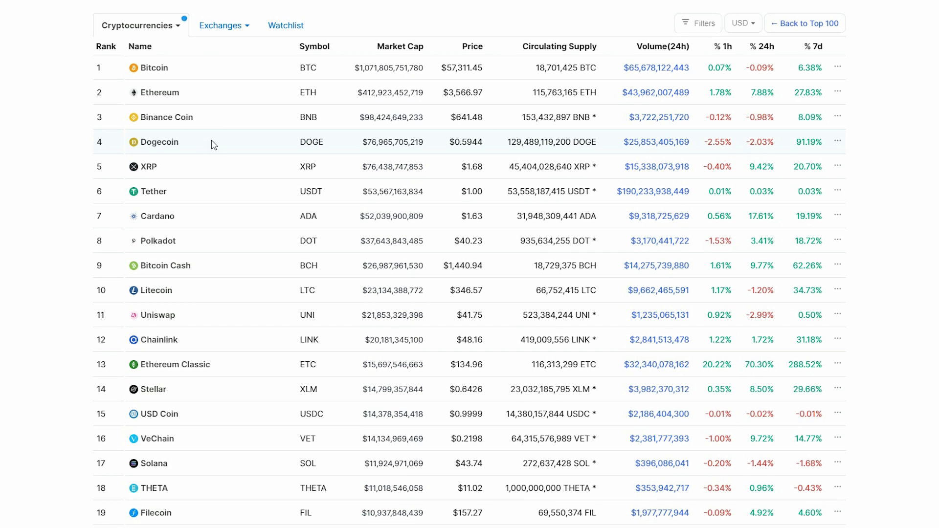
{"action": "mouse_move", "coordinate": [509, 140]}
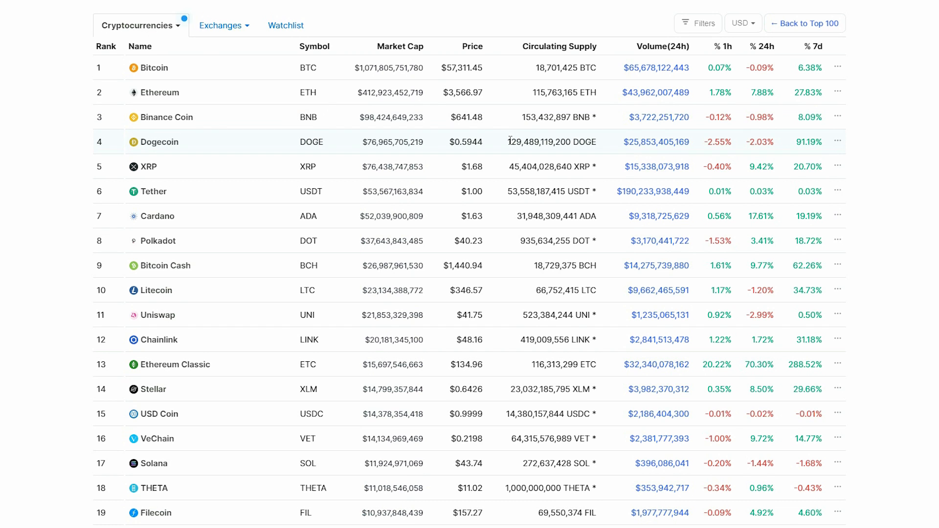
{"action": "mouse_move", "coordinate": [507, 151]}
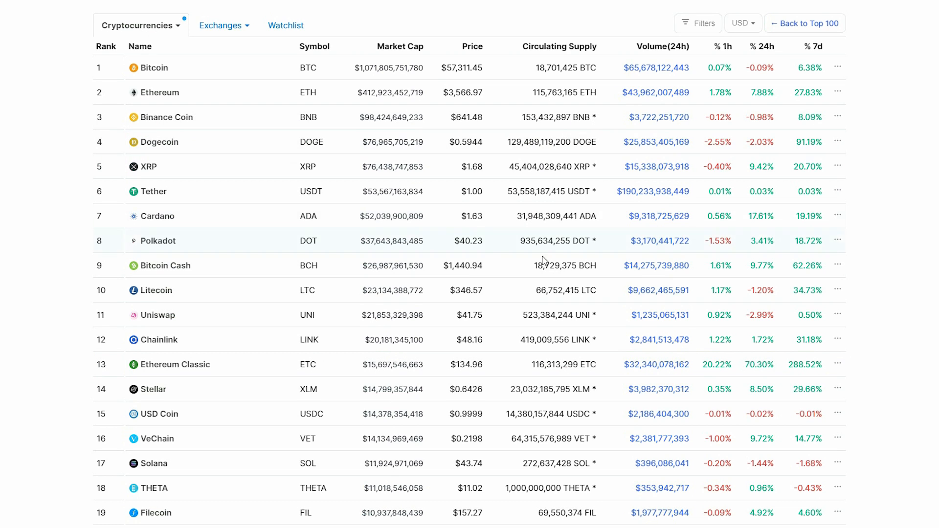
{"action": "mouse_move", "coordinate": [537, 360]}
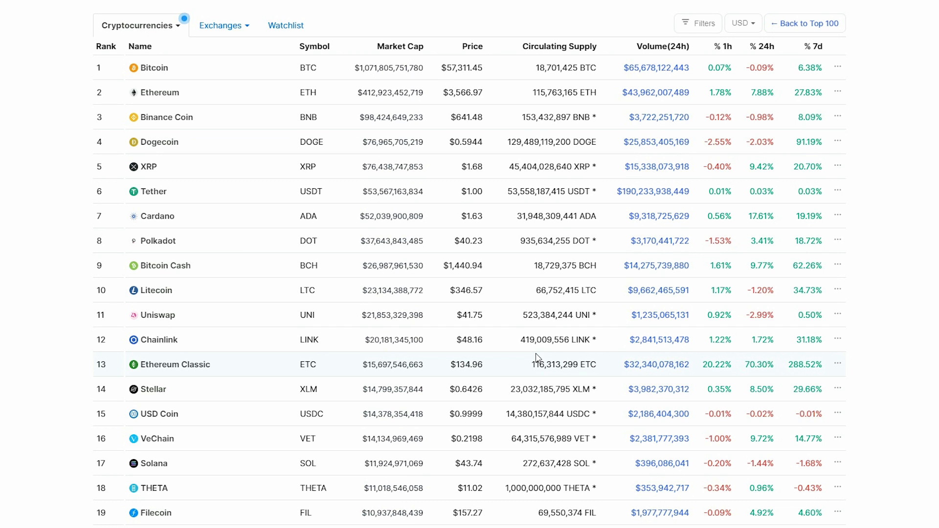
{"action": "mouse_move", "coordinate": [536, 355]}
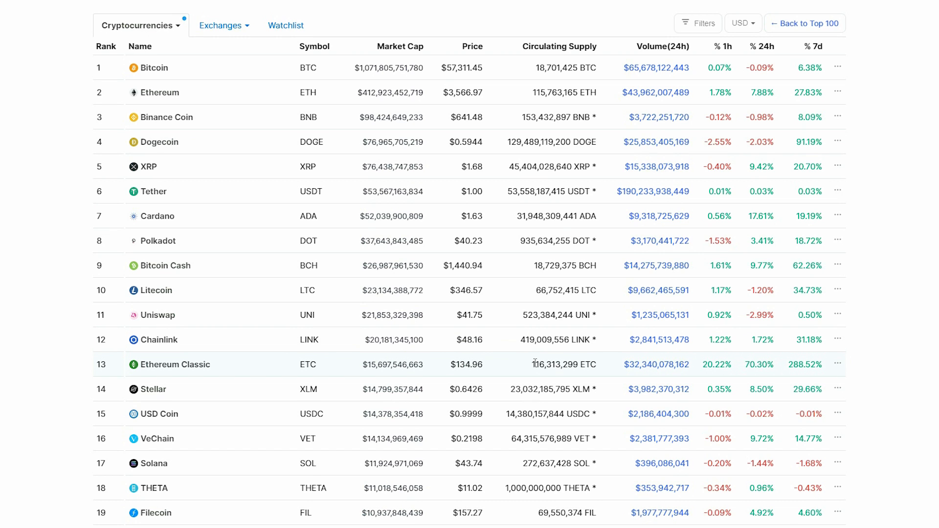
{"action": "mouse_move", "coordinate": [478, 371]}
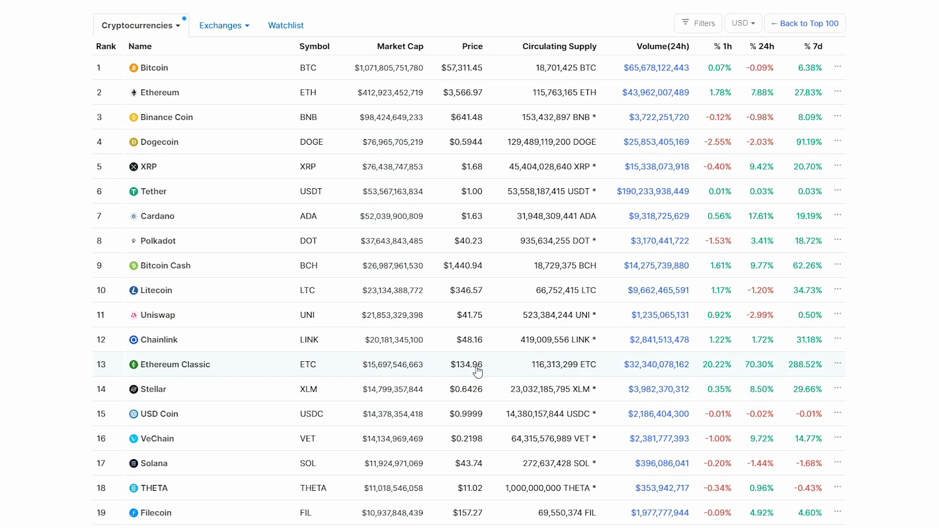
{"action": "mouse_move", "coordinate": [469, 366]}
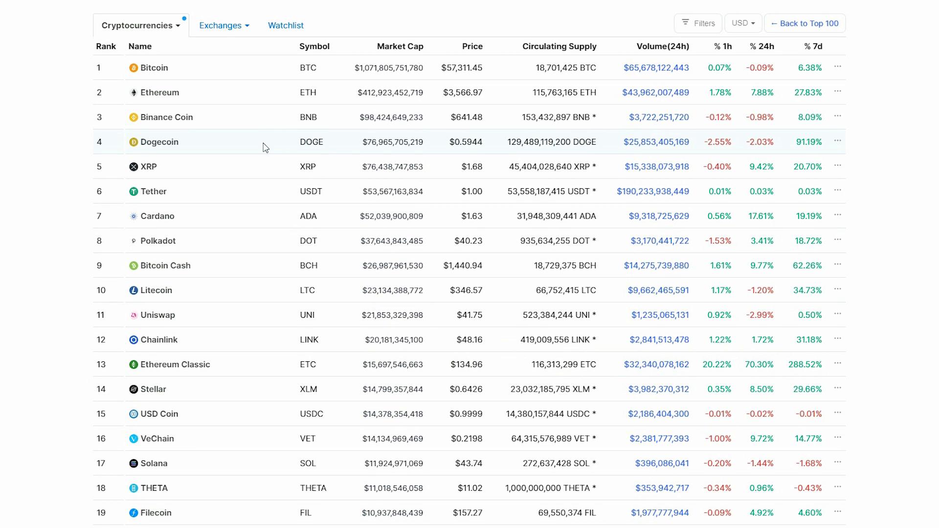
{"action": "mouse_move", "coordinate": [233, 394]}
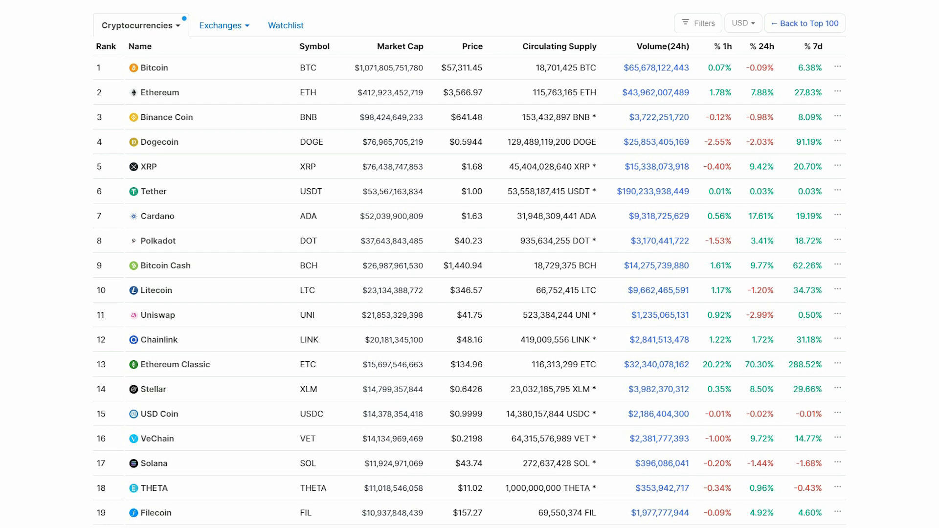
Return to the Robinhood Ethereum Classic position page with today's price chart
{"action": "left_click", "coordinate": [176, 364]}
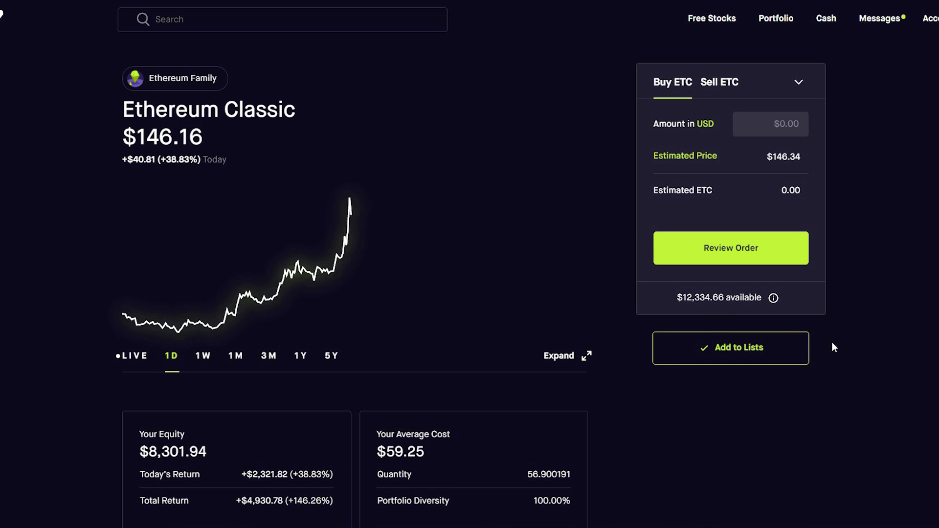
{"action": "mouse_move", "coordinate": [824, 345]}
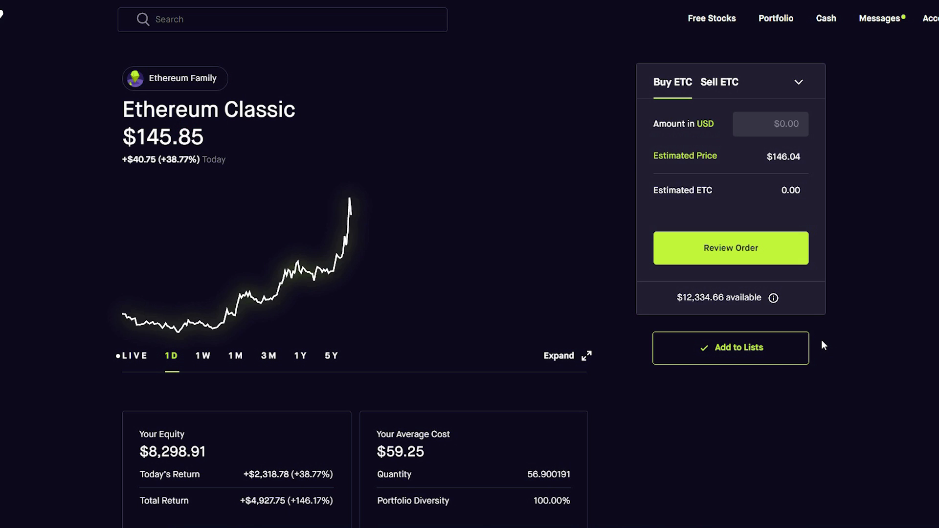